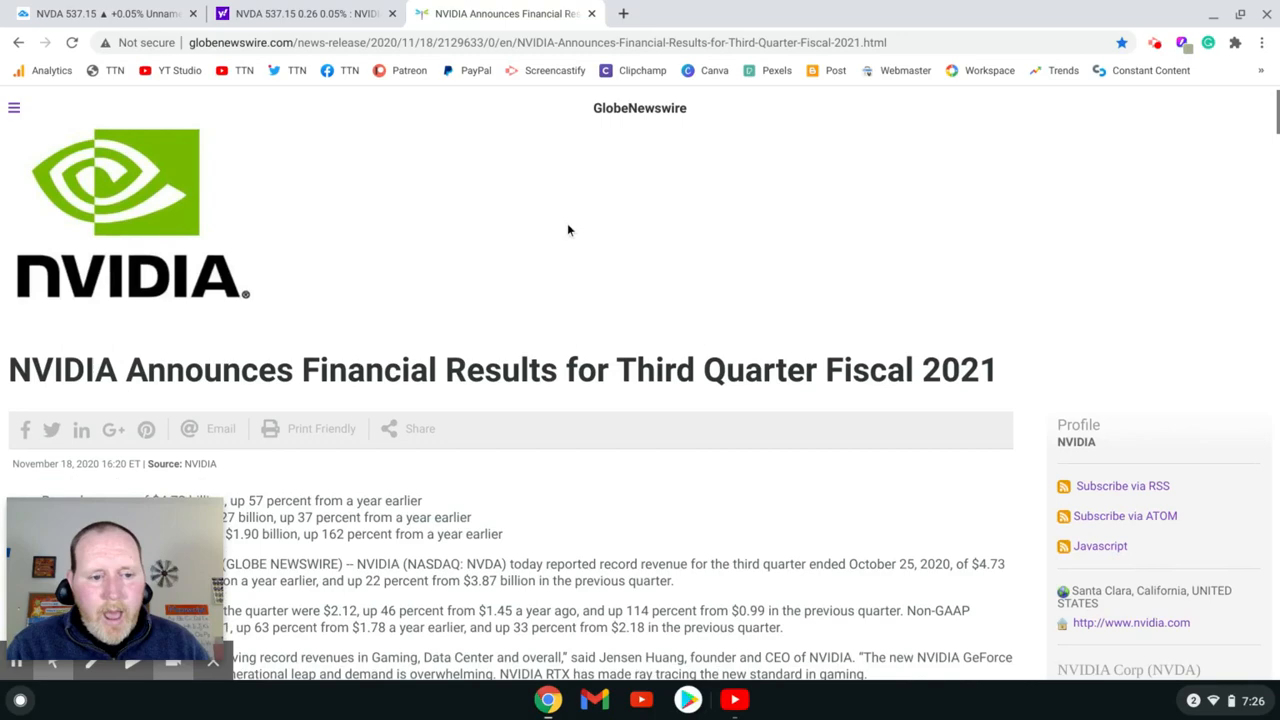
- Scroll the GlobeNewswire release down to NVIDIA's Q3 fiscal 2021 revenue highlights
scroll("down", 3)
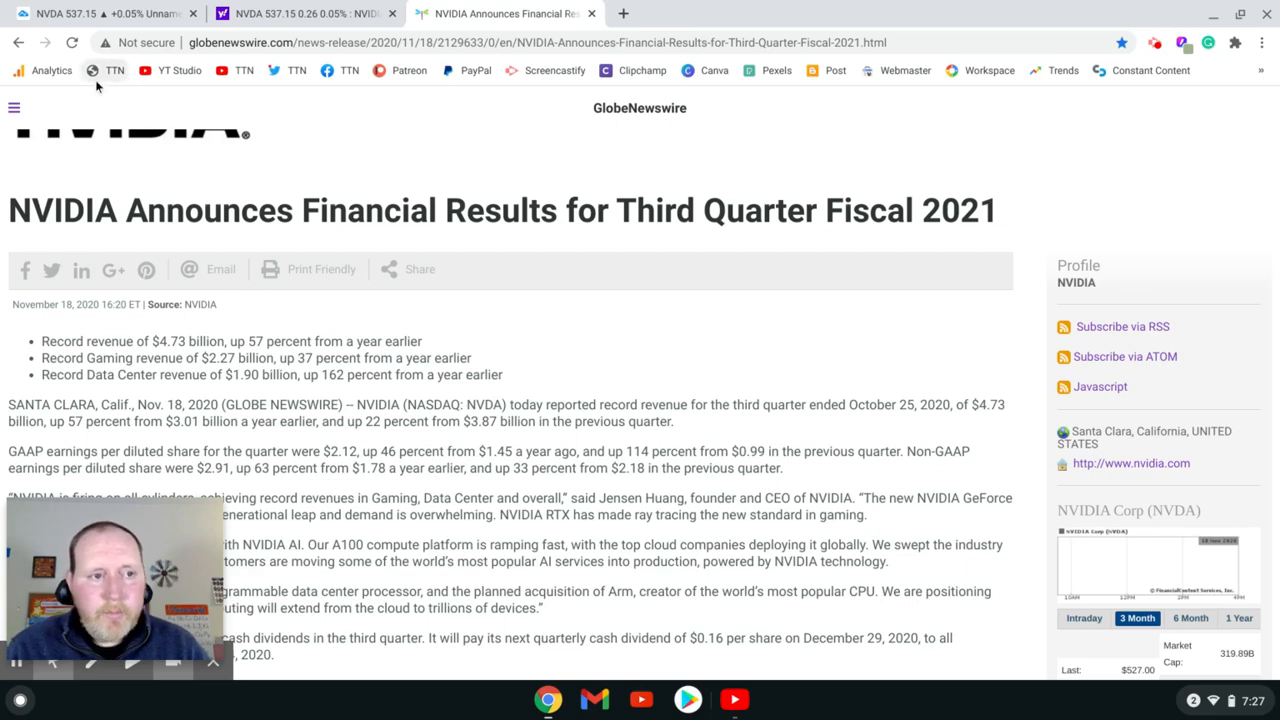
- Switch to the NVDA daily candlestick chart with its $537.15 price and key stats
left_click(100, 12)
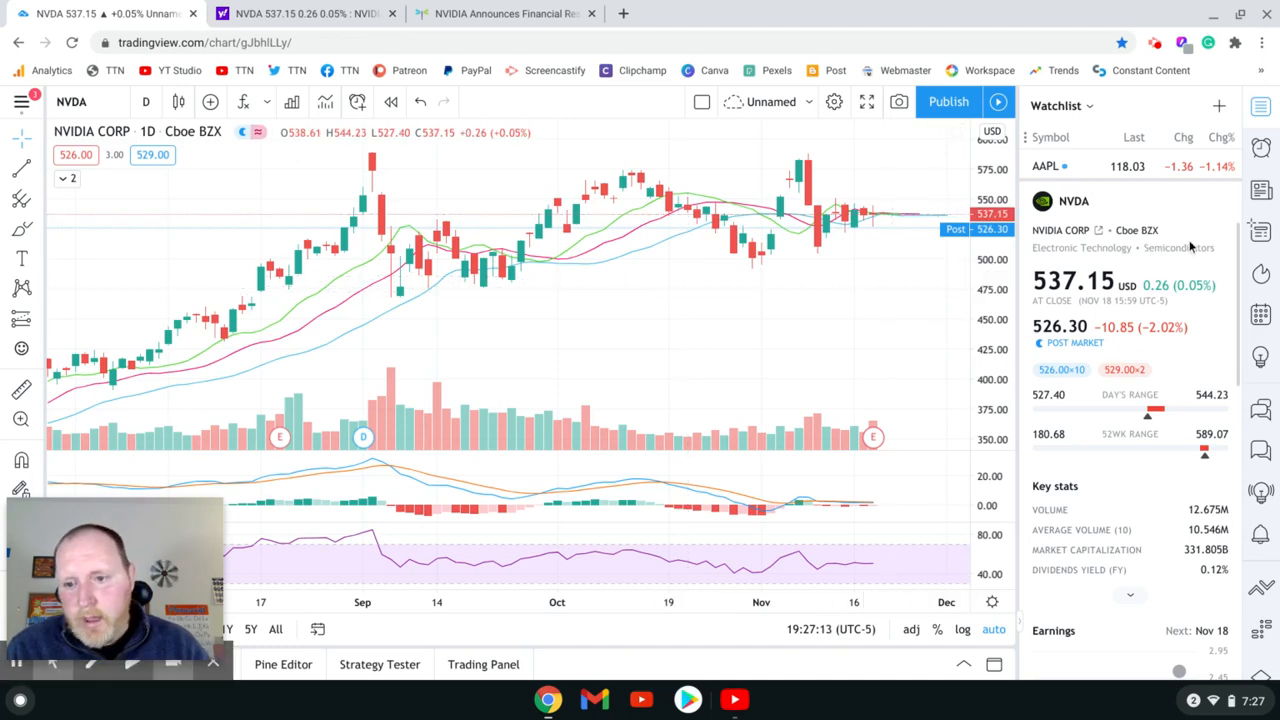
mouse_move(1198, 230)
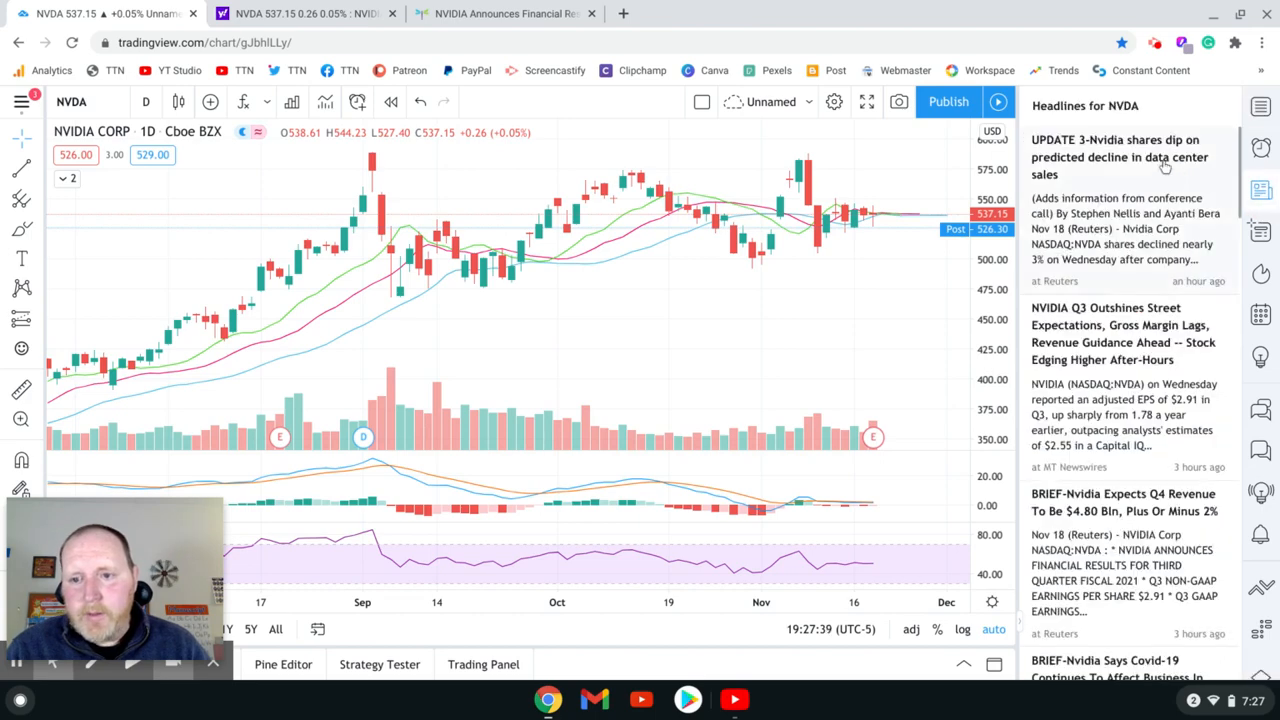
- Open the Reuters headline 'UPDATE 3-Nvidia shares dip on predicted decline in data center sales'
left_click(1120, 156)
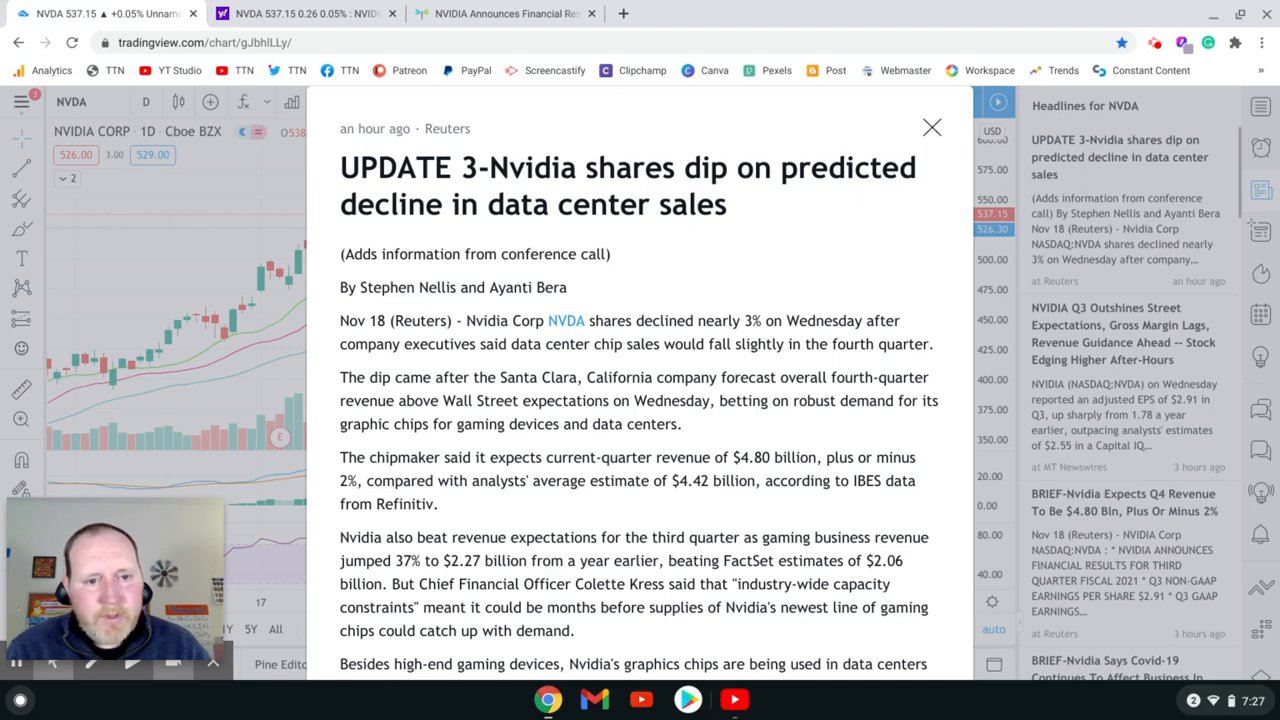
- Read down to the Q4 revenue forecast, gaming and data center revenue figures
scroll("down", 3)
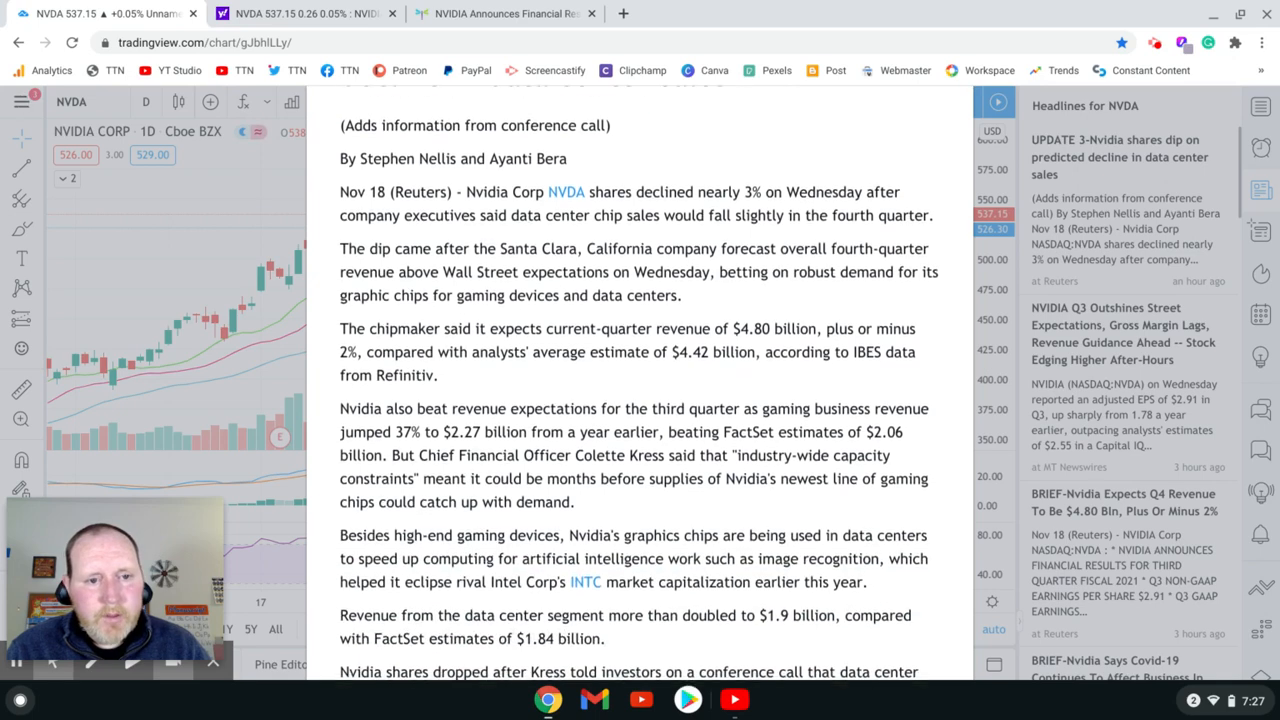
scroll("down", 3)
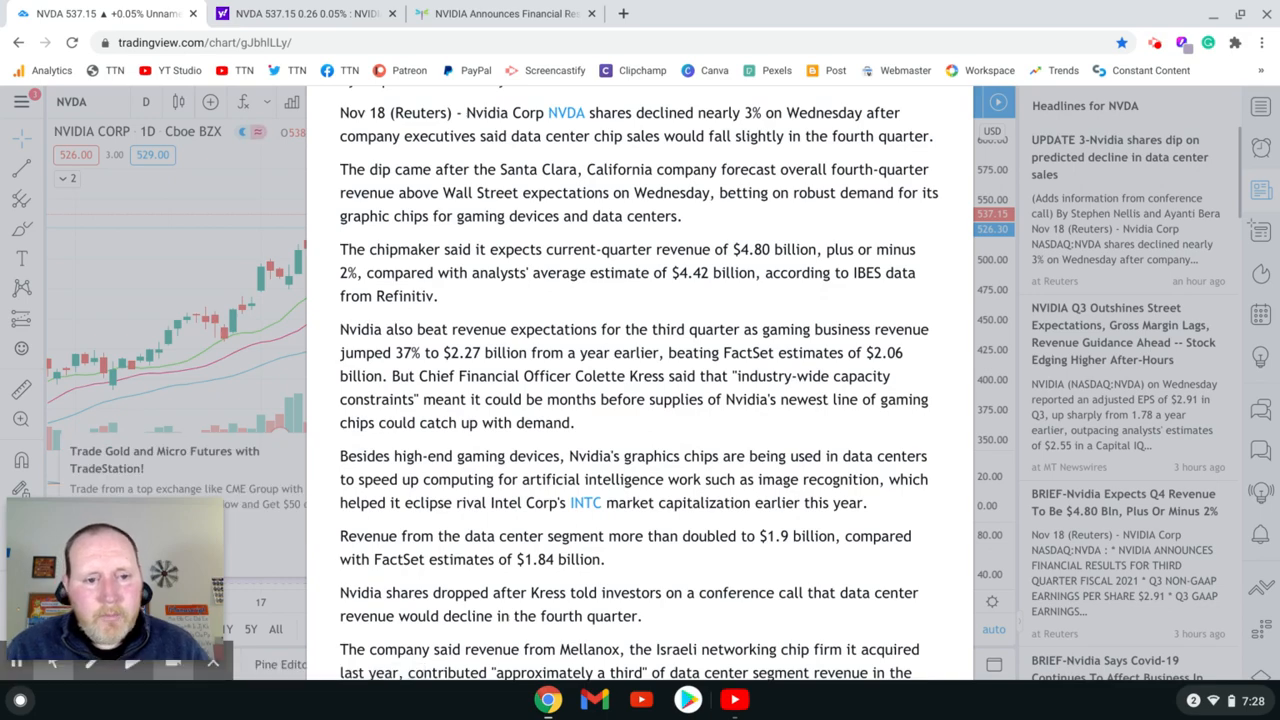
- Read to the article's end: Mellanox contribution, $2.91 EPS and reporting credits
scroll("down", 3)
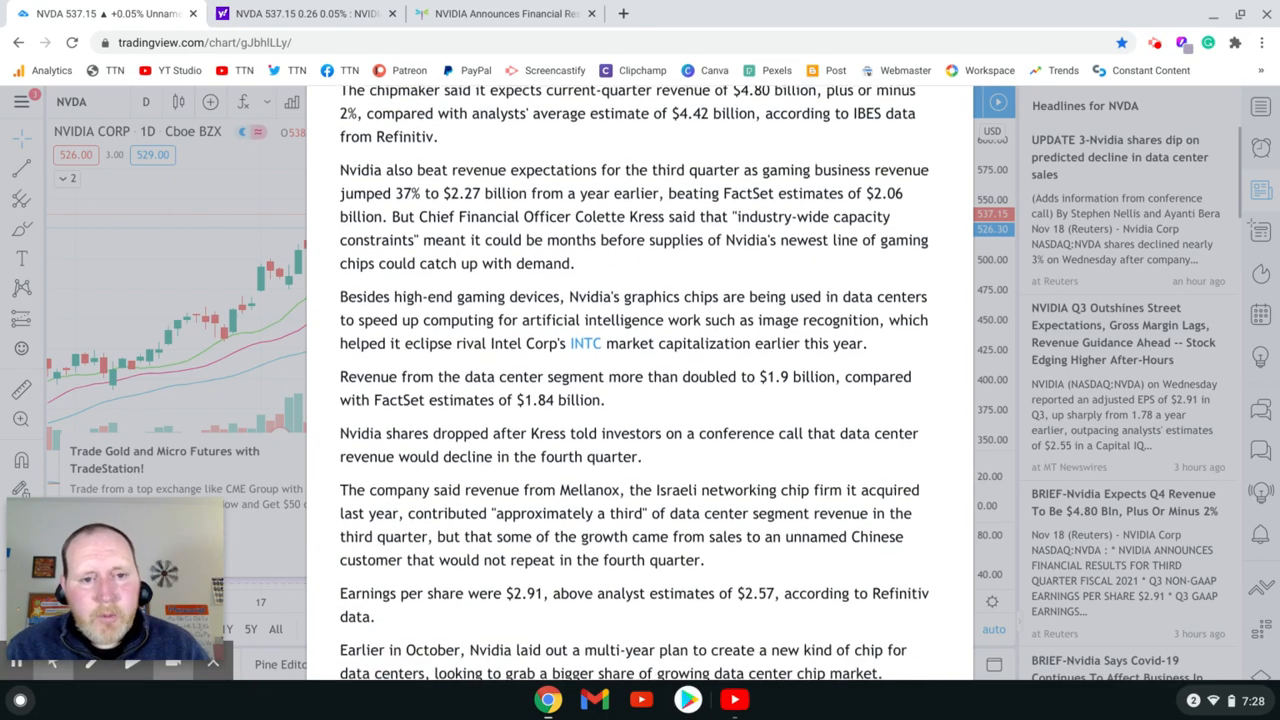
scroll("down", 3)
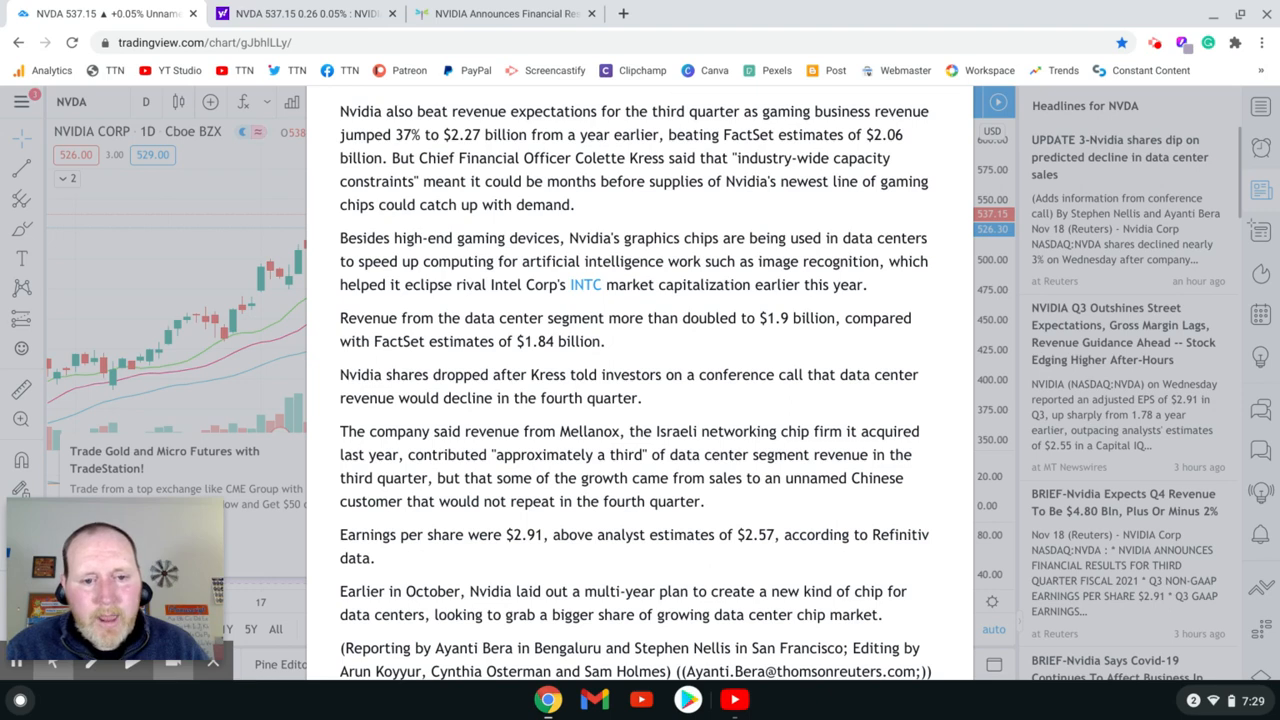
scroll("down", 3)
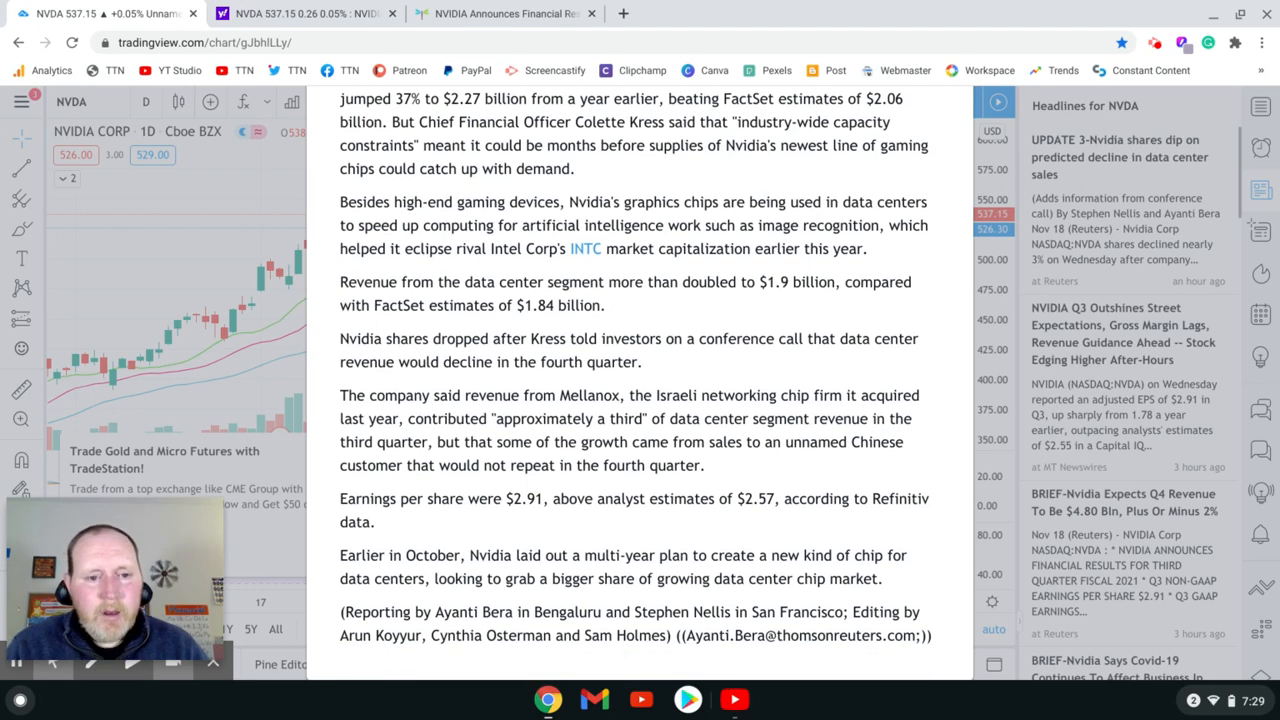